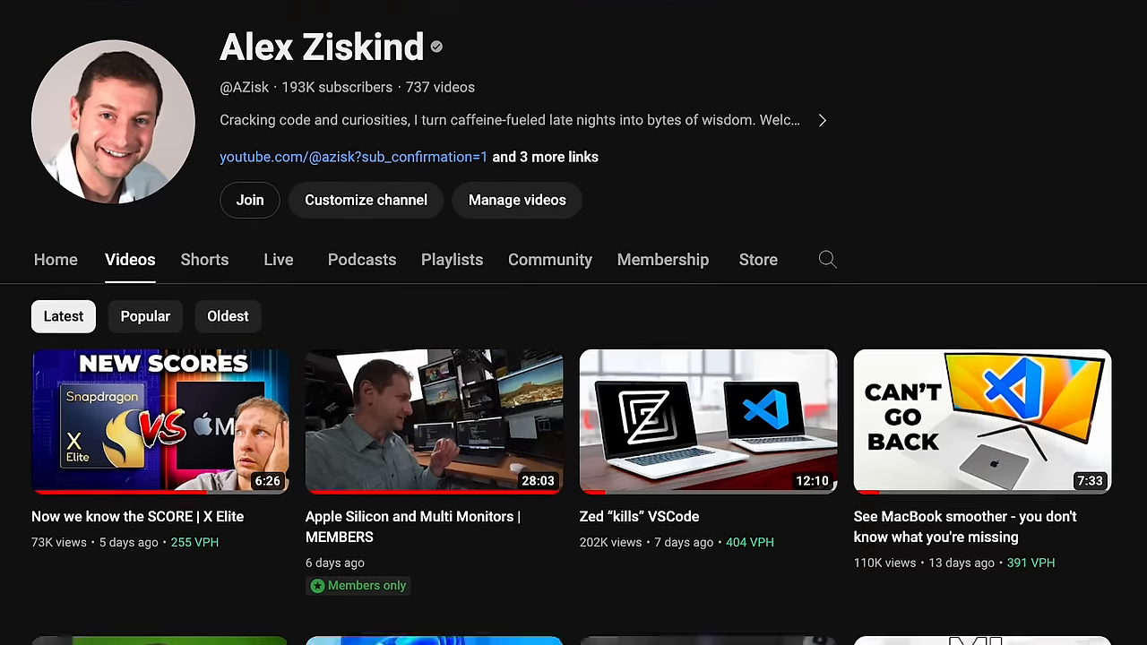
scroll(down, 3)
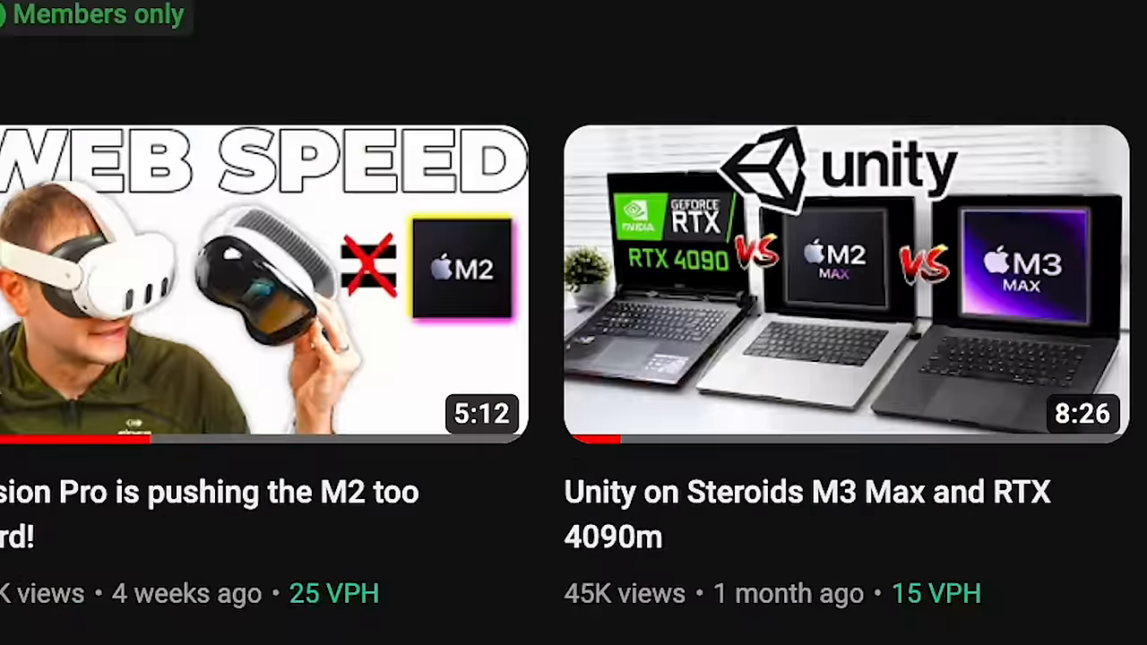